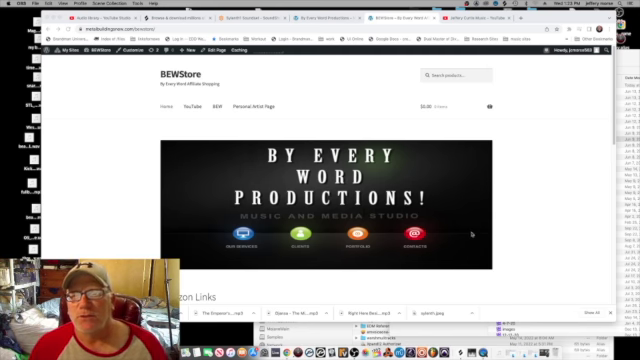
Open the store page in the block editor via Edit Page and review its Amazon Links code blocks.
scroll("down", 3)
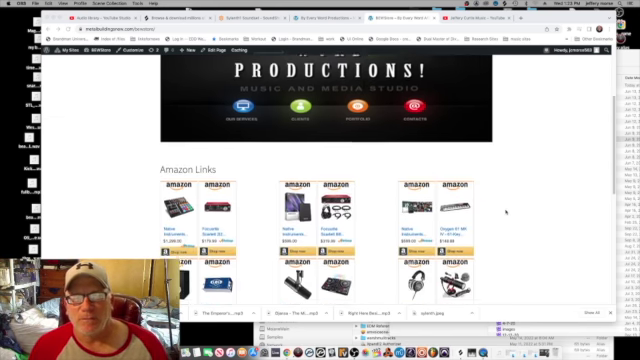
scroll("down", 3)
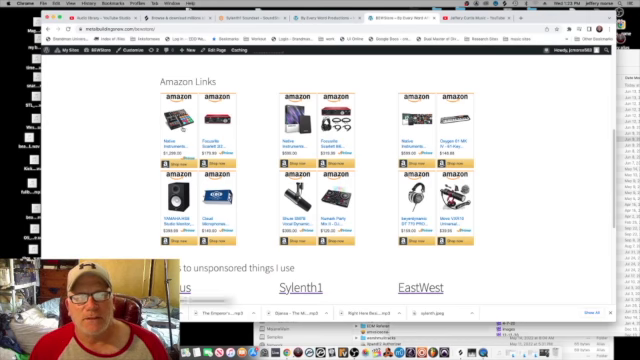
left_click(172, 120)
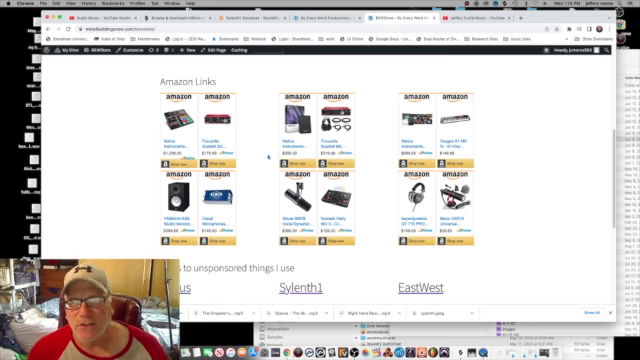
scroll("down", 3)
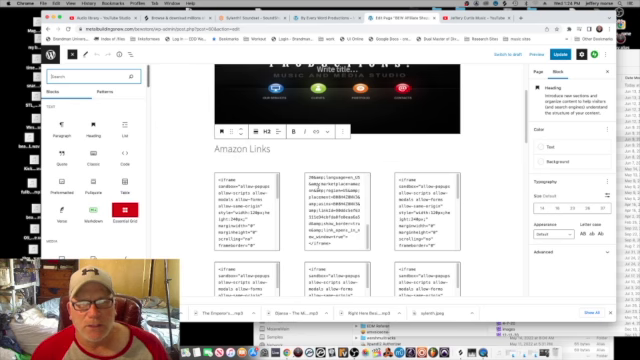
scroll("down", 3)
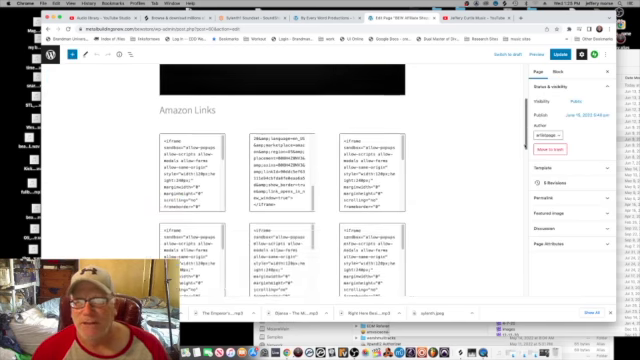
scroll("down", 3)
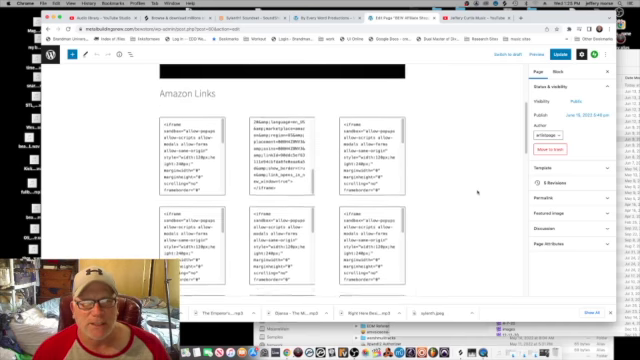
scroll("down", 3)
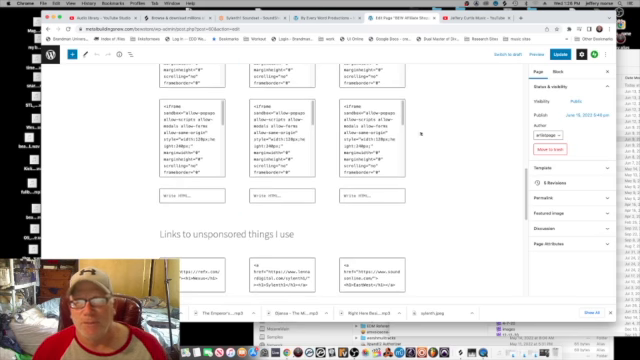
scroll("down", 3)
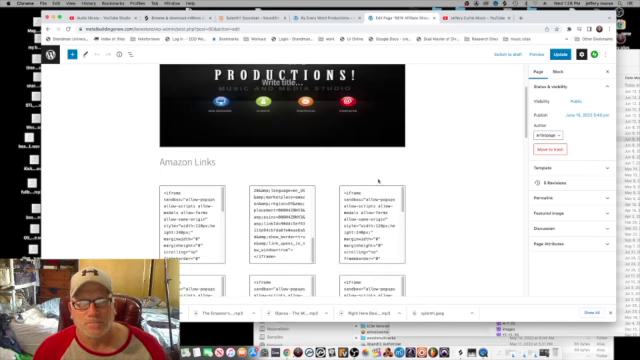
scroll("down", 3)
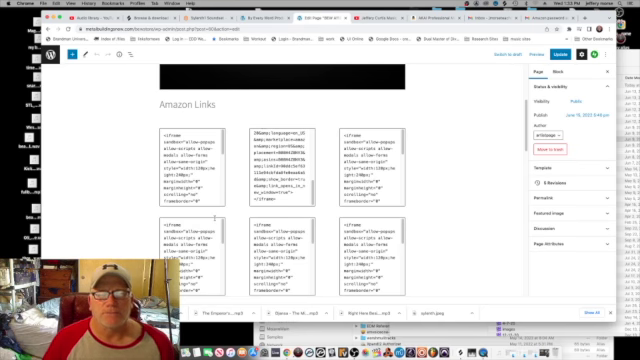
mouse_move(430, 188)
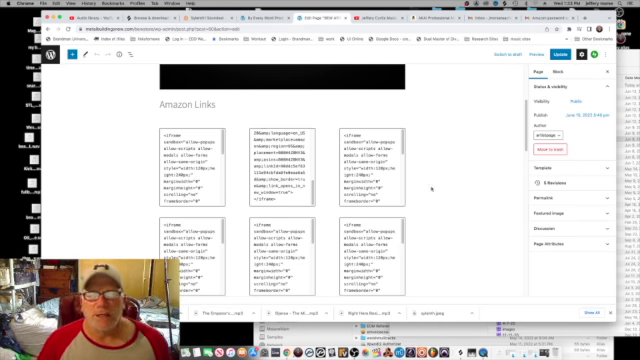
scroll("down", 3)
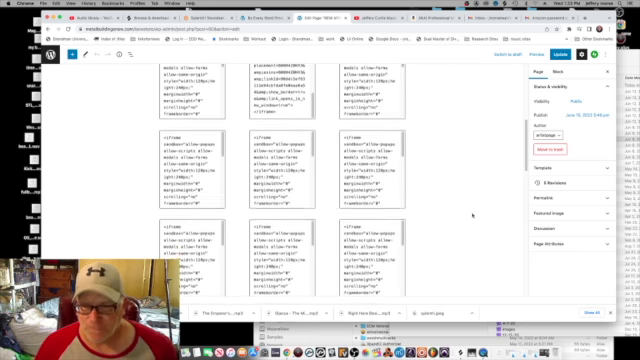
scroll("down", 3)
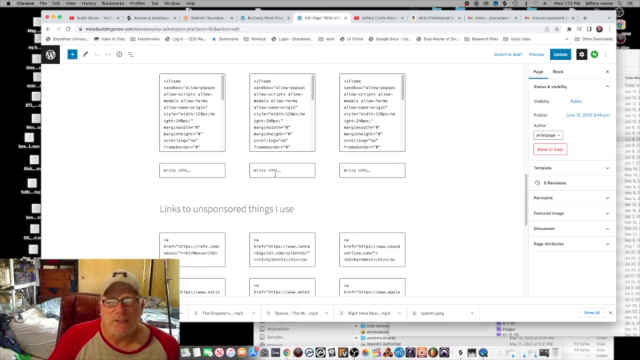
scroll("down", 3)
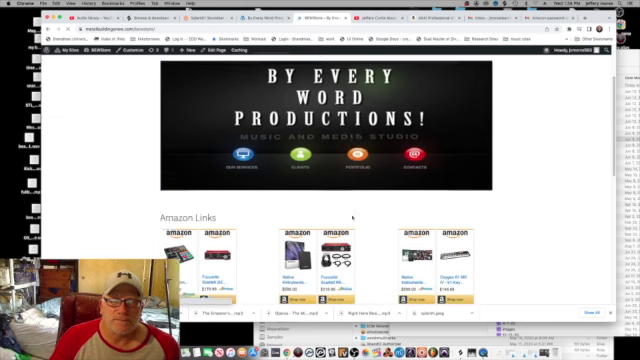
Scroll the live store page past the Amazon product box grid to the header and banner.
scroll("down", 3)
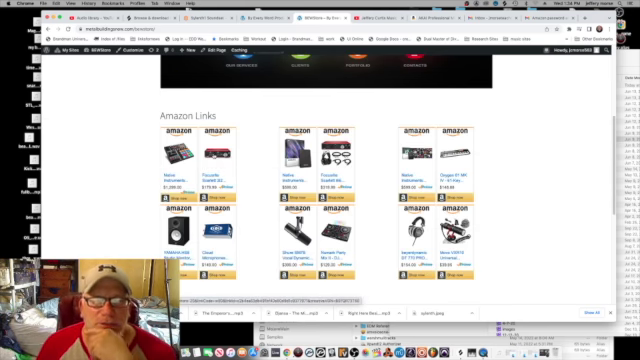
mouse_move(216, 144)
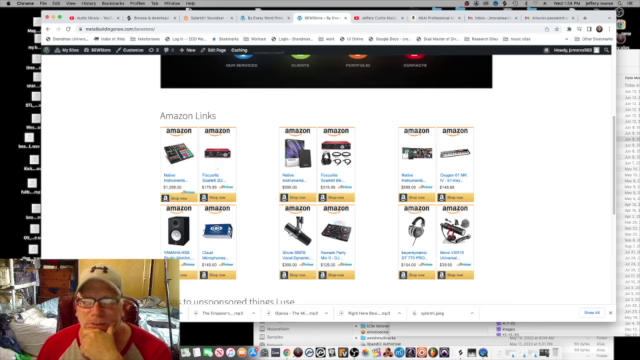
scroll("down", 3)
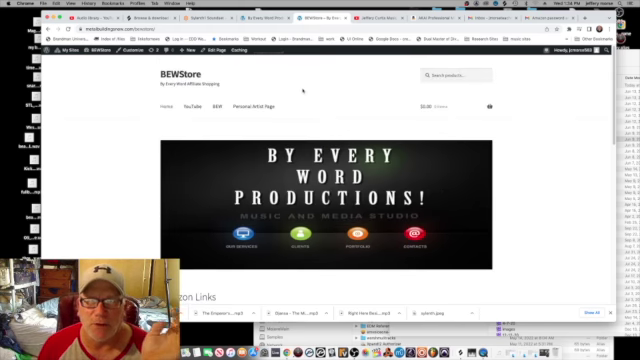
scroll("down", 3)
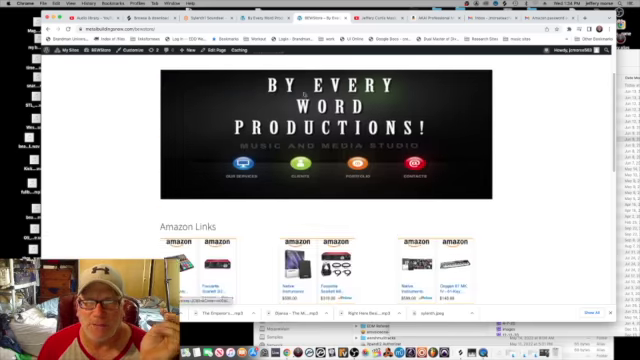
scroll("down", 3)
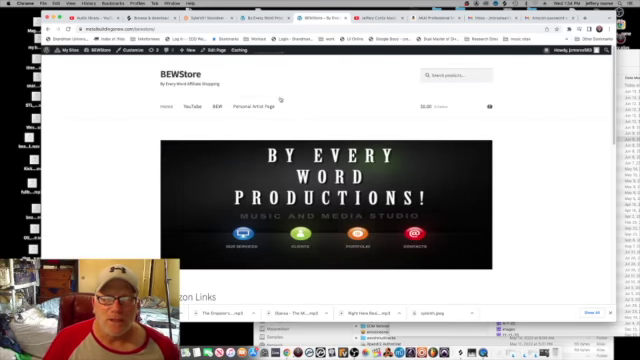